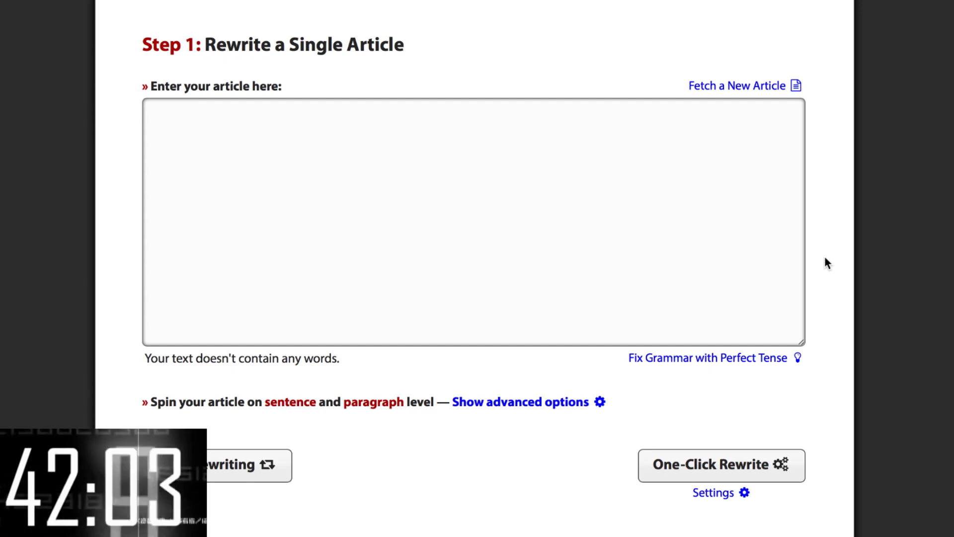
Step: Fetch the 516-word article 'Learning the Basics of the Guitar' from a 'guitar lessons' keyword search
click(736, 85)
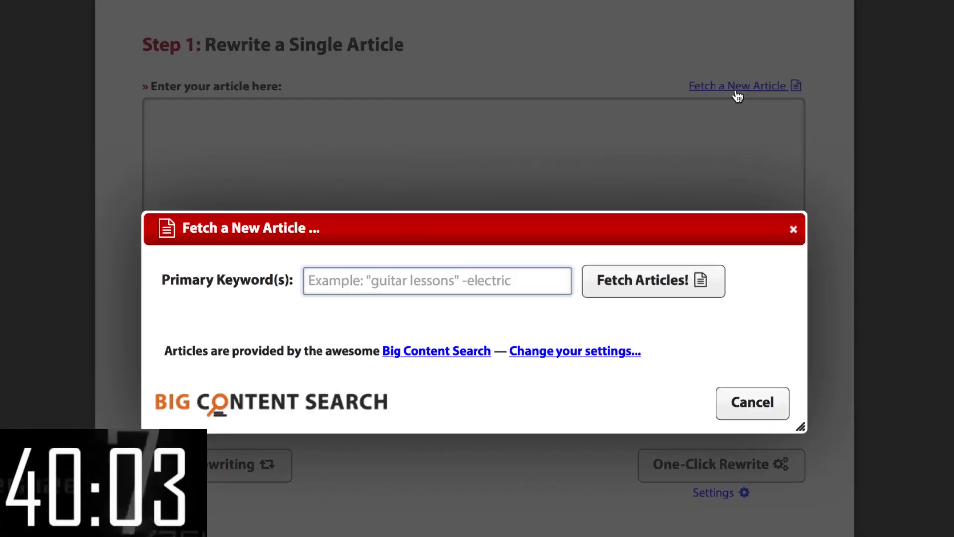
text(guitar lessons)
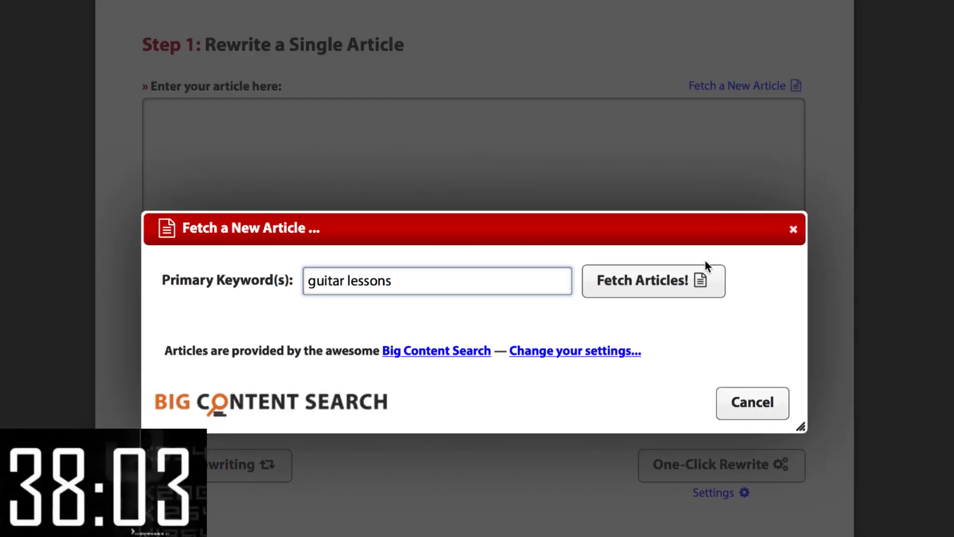
click(653, 280)
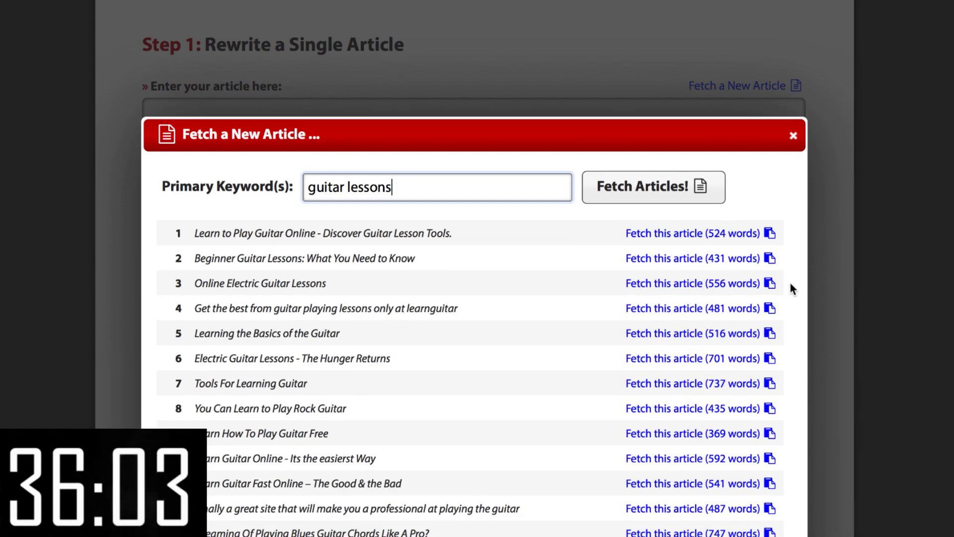
click(692, 333)
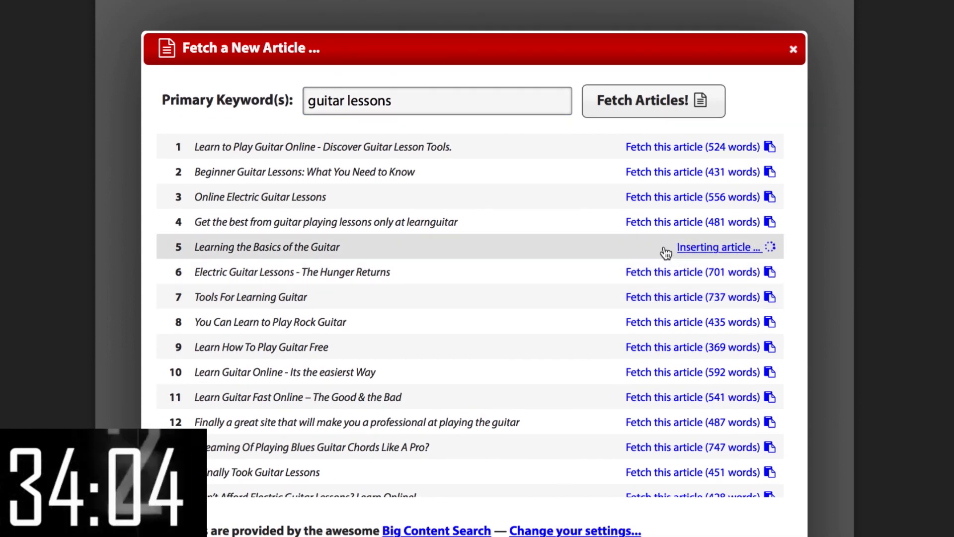
click(718, 247)
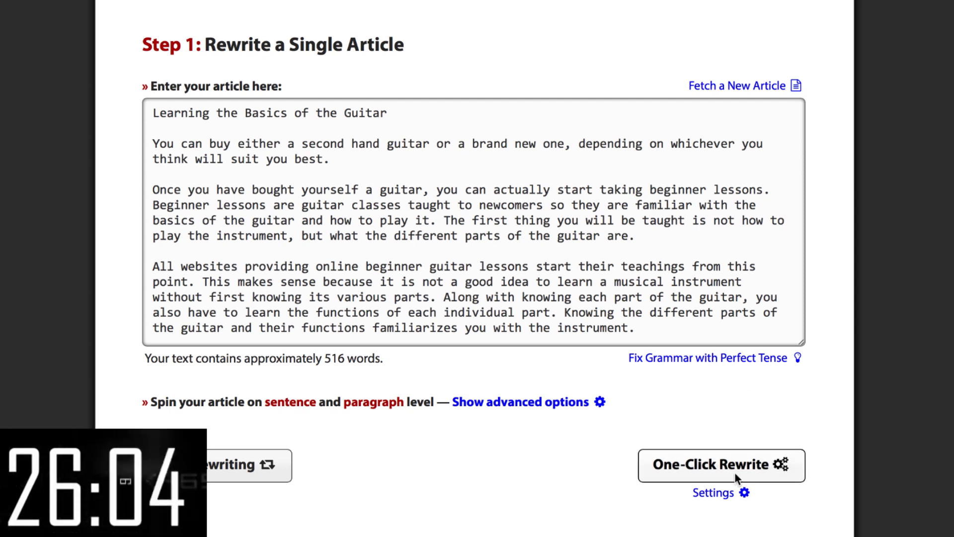
Step: Run One-Click Rewrite so the guitar article becomes spintax with synonym alternatives
click(721, 465)
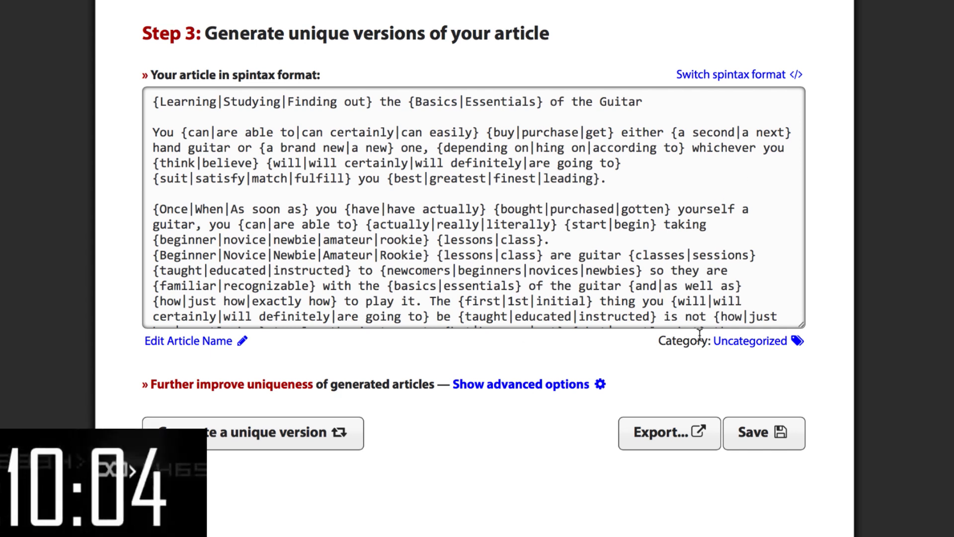
Step: Export 500 unique versions as separate text files in a ZIP and download it to Finder
click(668, 432)
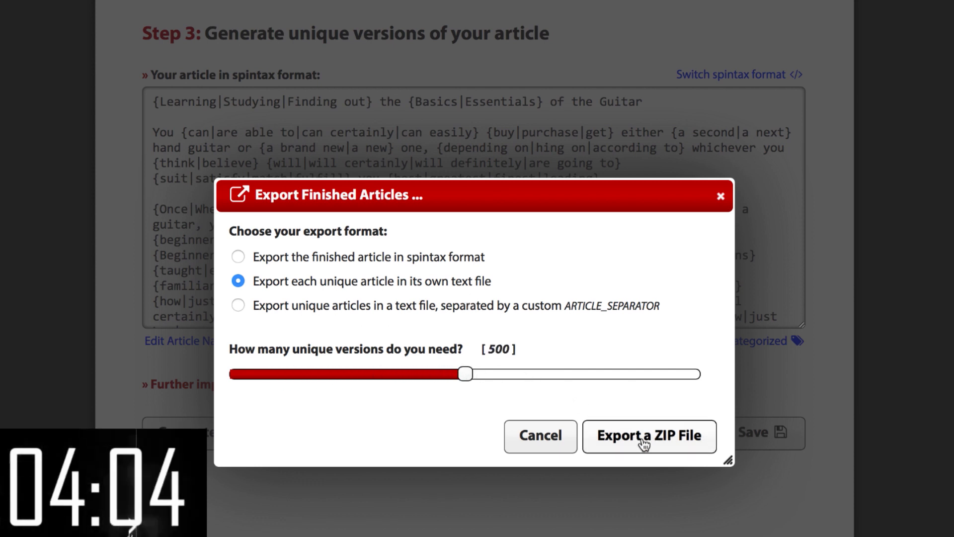
click(649, 435)
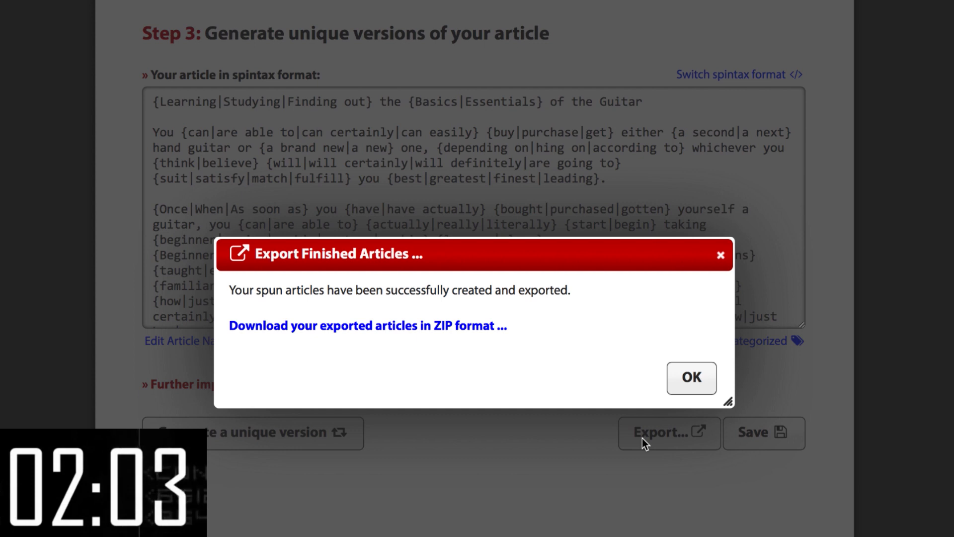
mouse_move(364, 348)
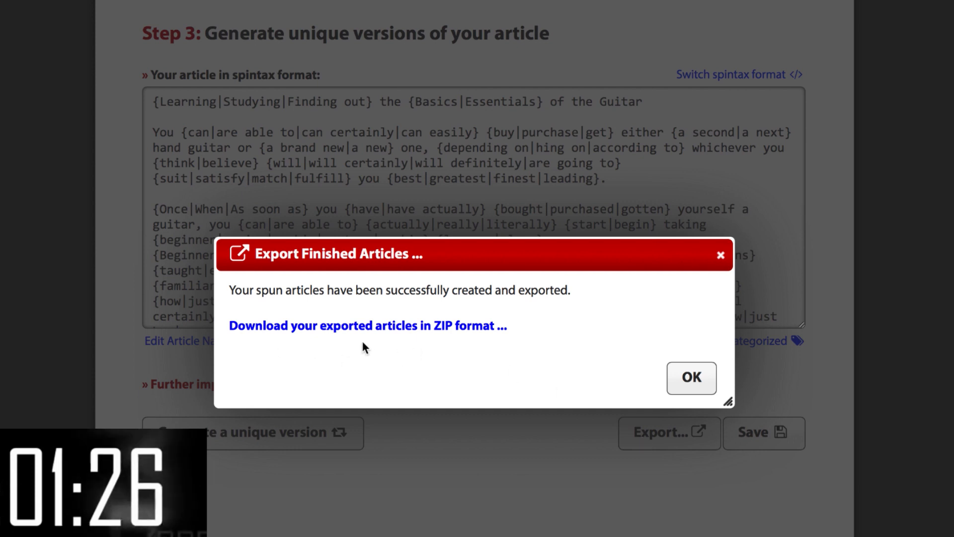
mouse_move(340, 332)
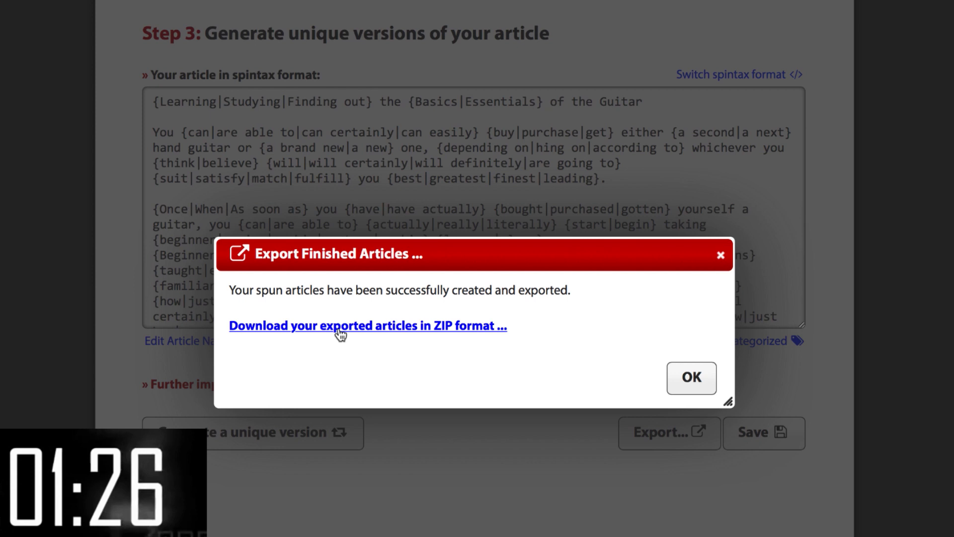
click(367, 325)
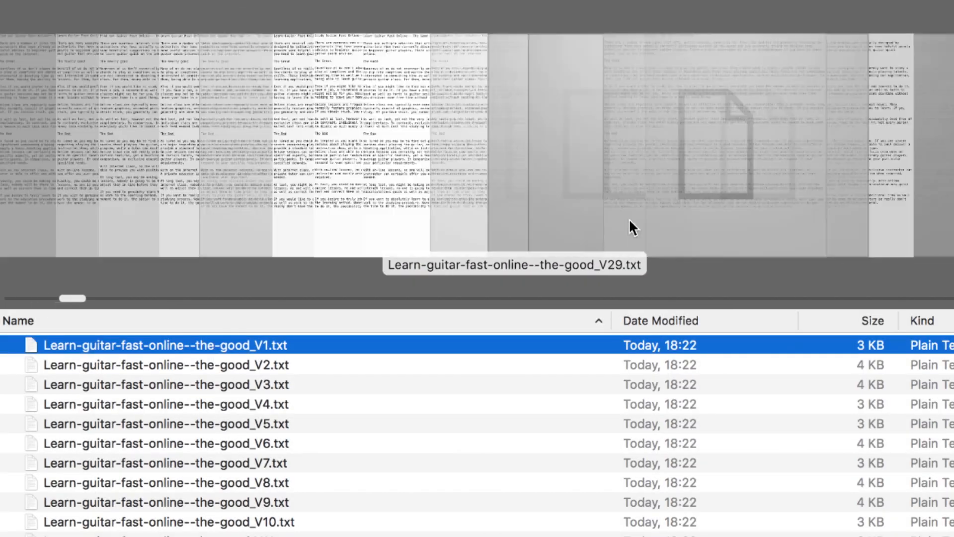